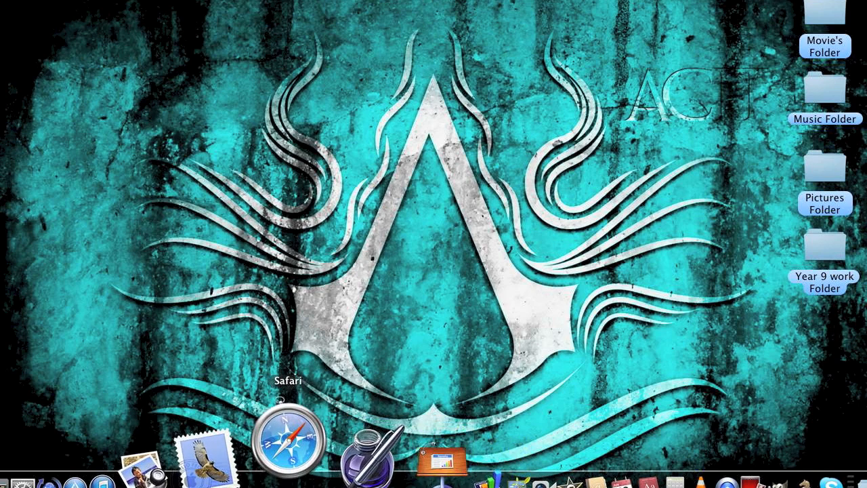
click(306, 444)
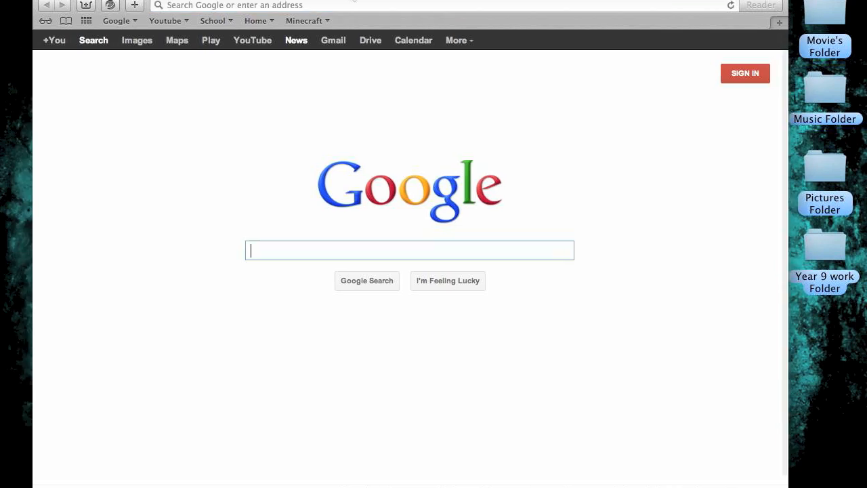
click(347, 20)
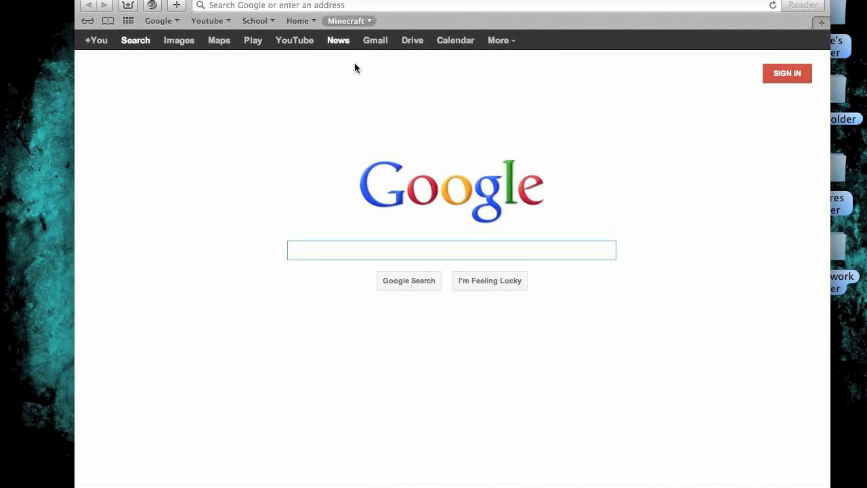
text(www.minecraftskins.com)
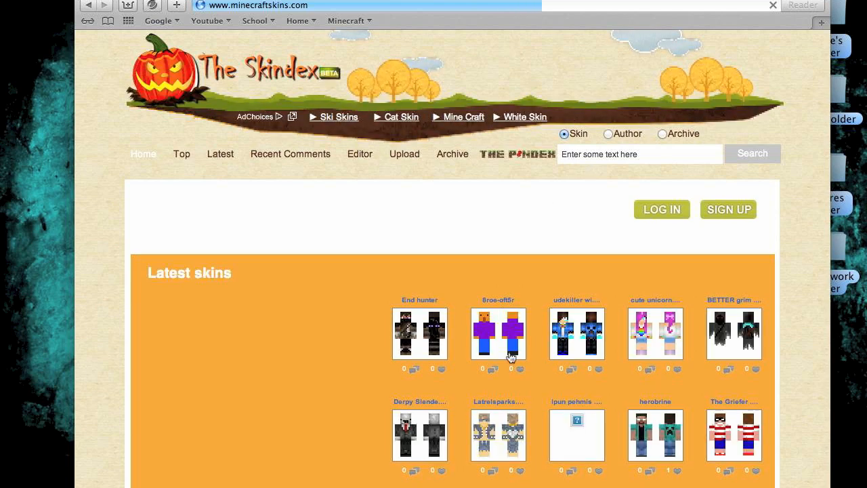
Step: Scroll through The Skindex's latest skins gallery
scroll(down, 3)
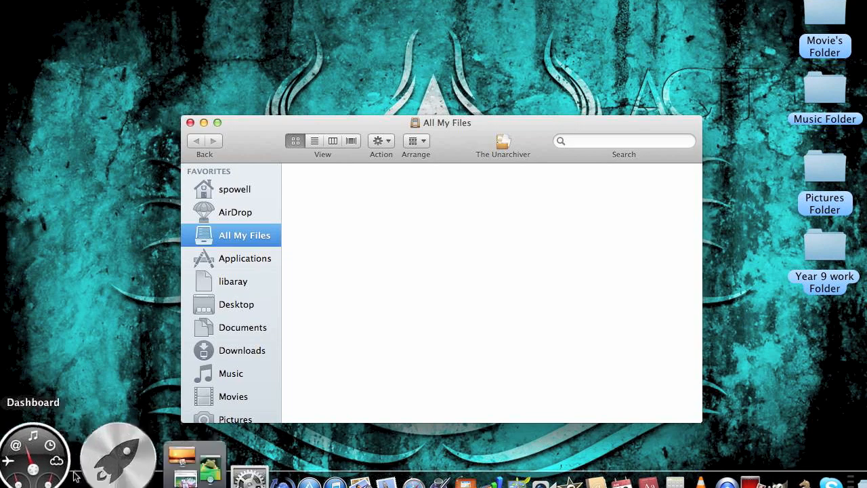
Step: Navigate to Application Support > minecraft > bin and unpack minecraft.jar with The Unarchiver
click(234, 280)
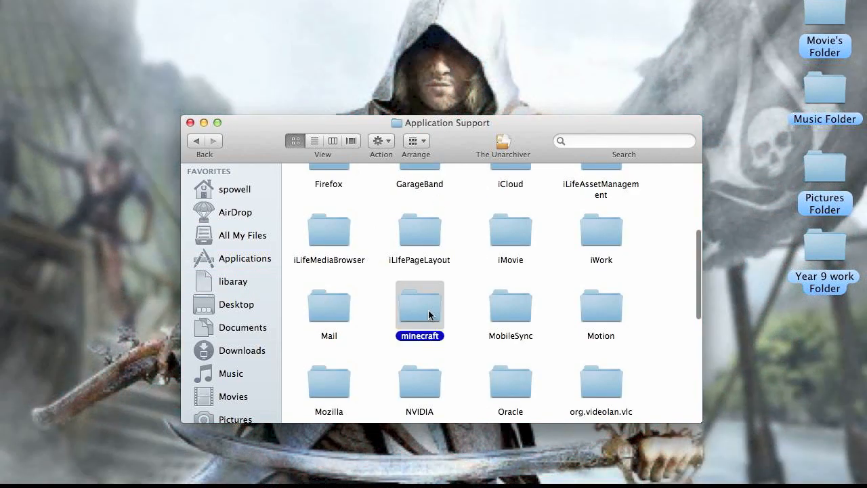
double_click(420, 306)
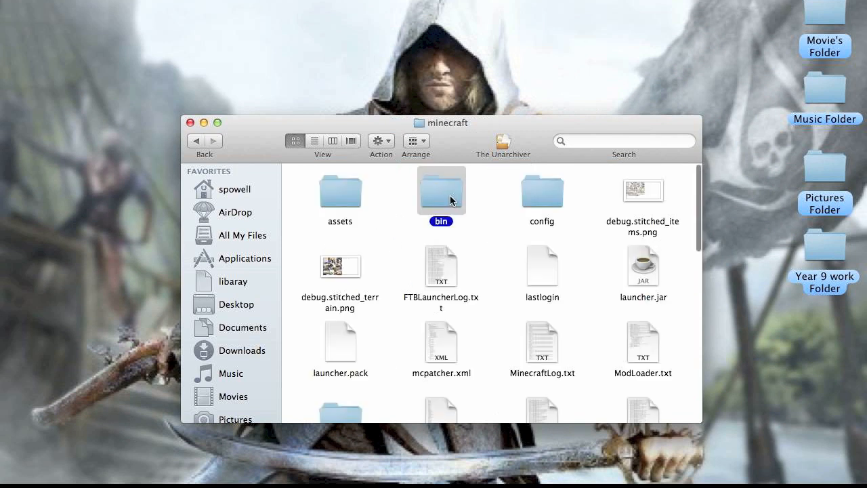
double_click(442, 189)
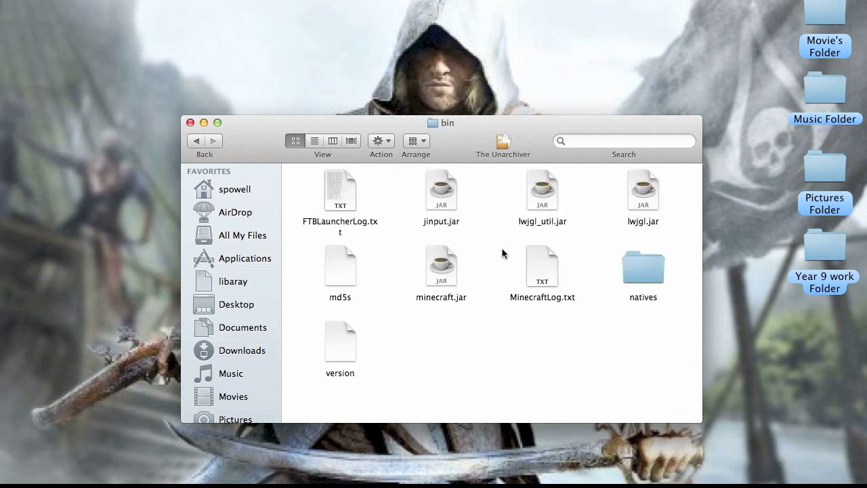
right_click(442, 264)
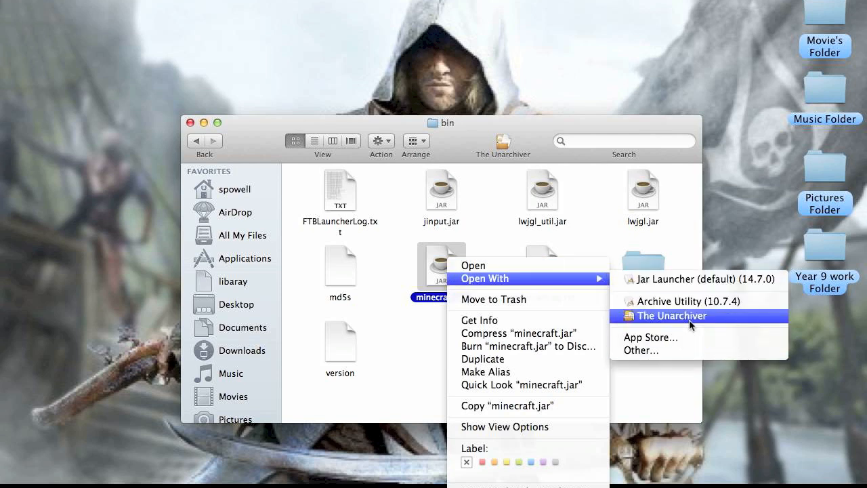
click(673, 316)
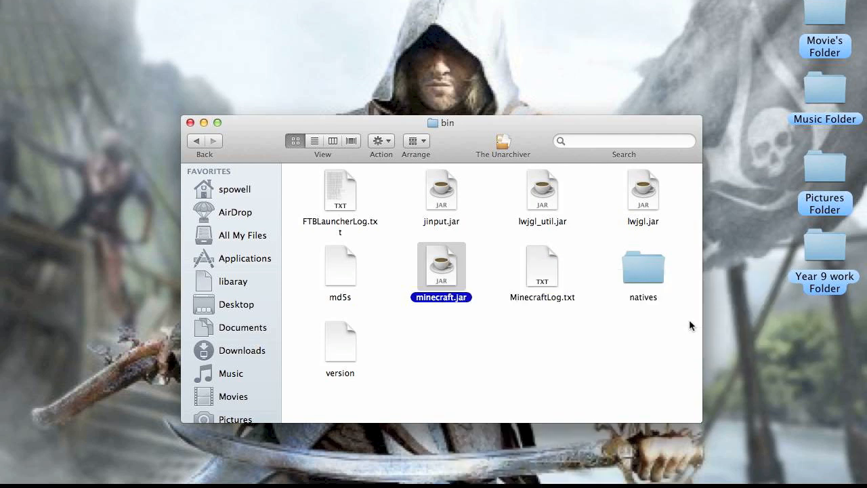
mouse_move(599, 352)
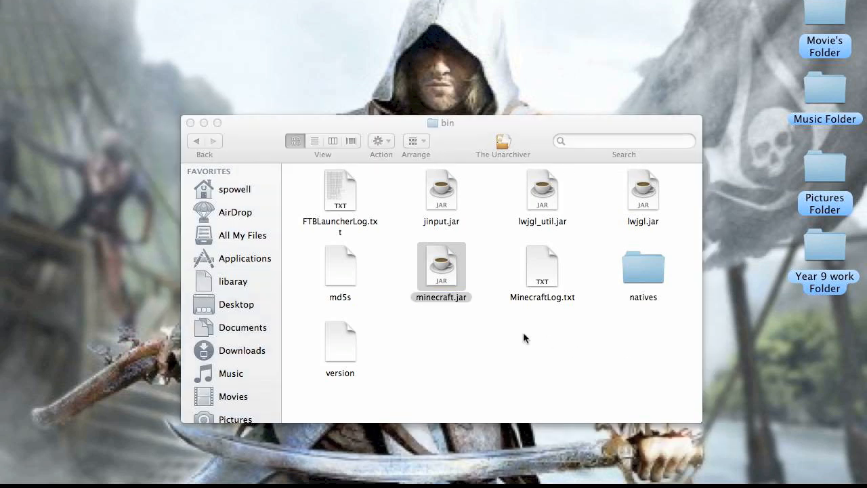
Step: Rename the extracted folder to minecraft.jar, keeping the .jar extension
double_click(442, 264)
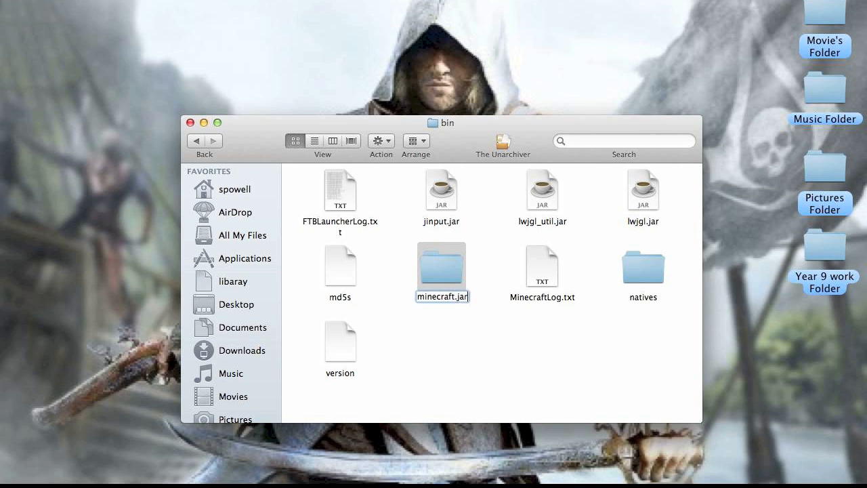
key(Return)
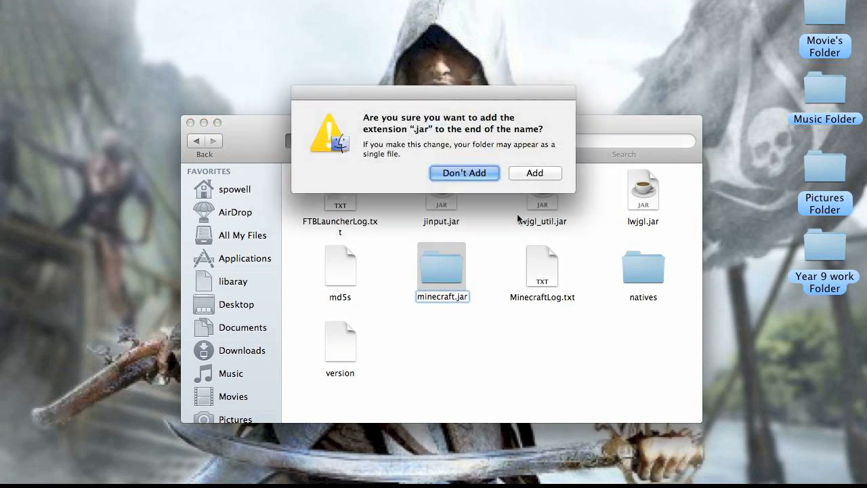
click(464, 173)
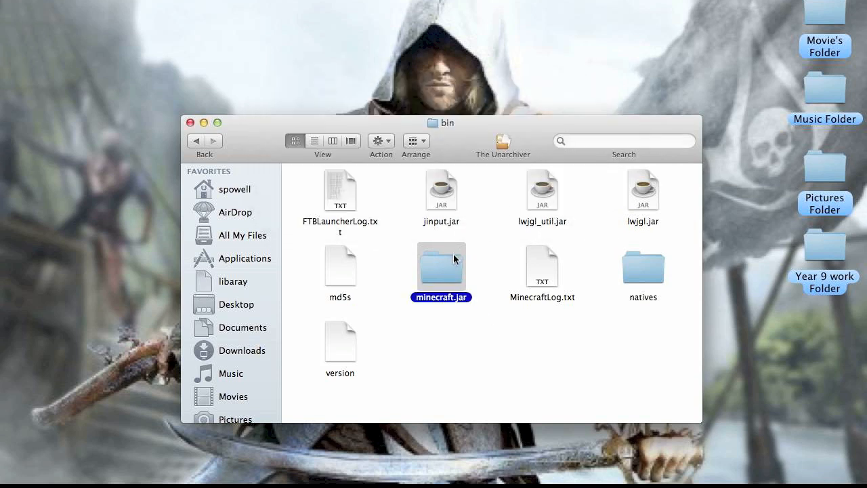
Step: Enter the extracted minecraft.jar folder and scroll down to the mob folder
double_click(442, 265)
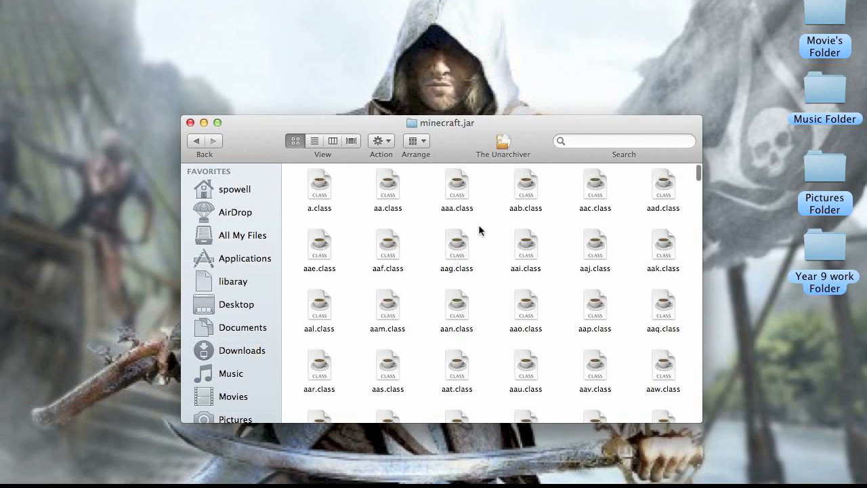
scroll(down, 3)
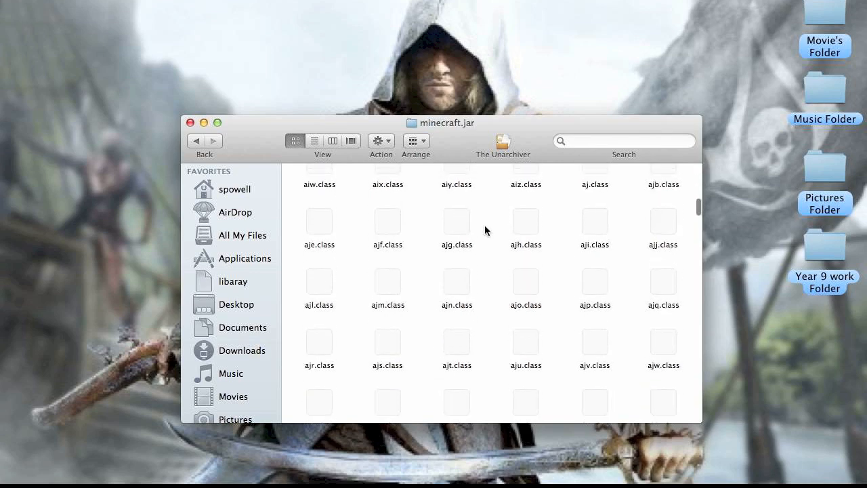
scroll(down, 3)
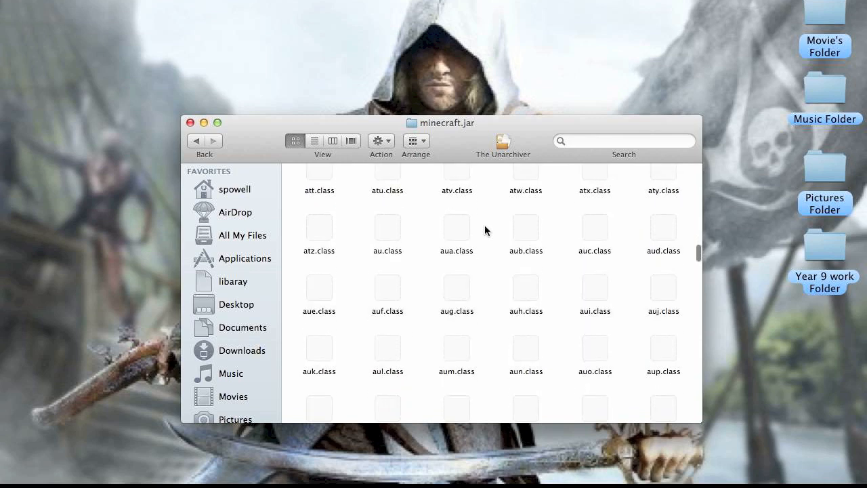
scroll(down, 3)
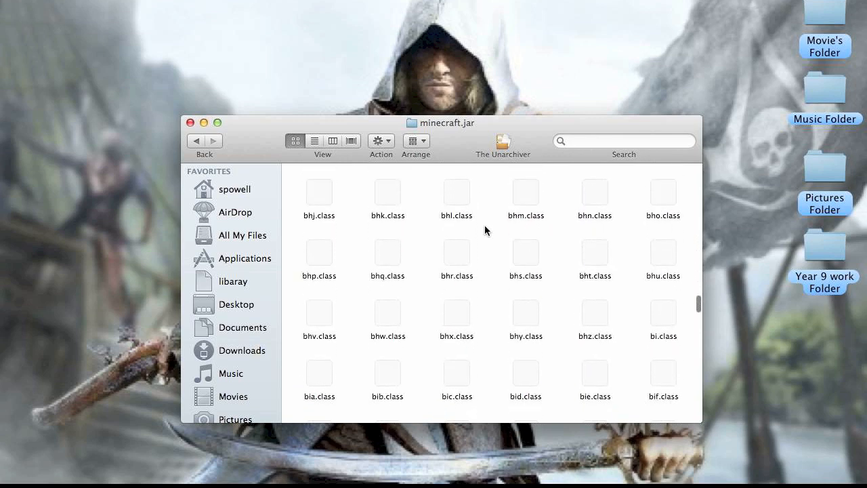
scroll(down, 3)
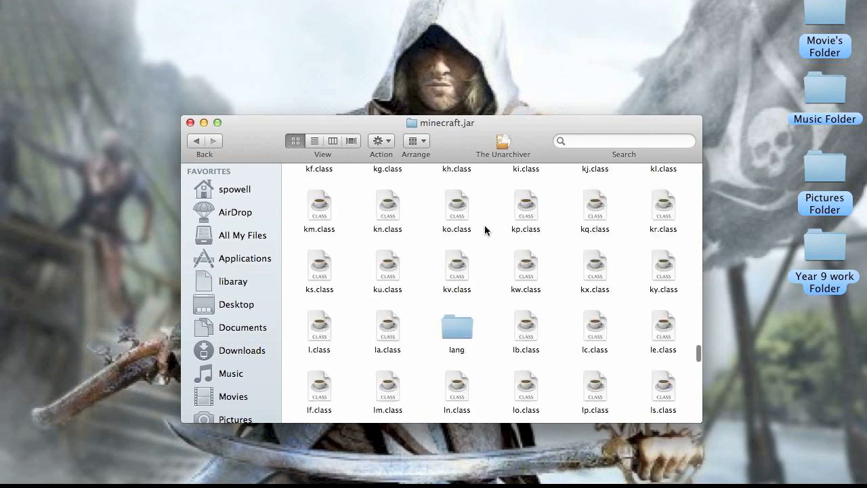
scroll(down, 3)
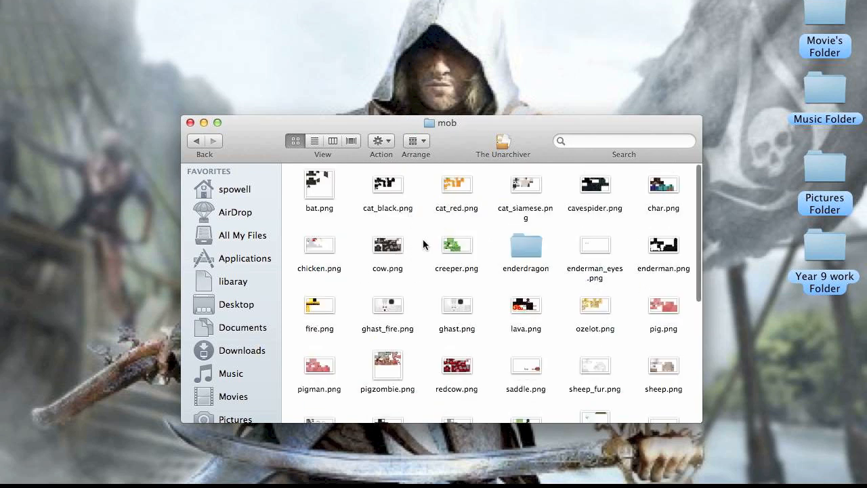
mouse_move(663, 169)
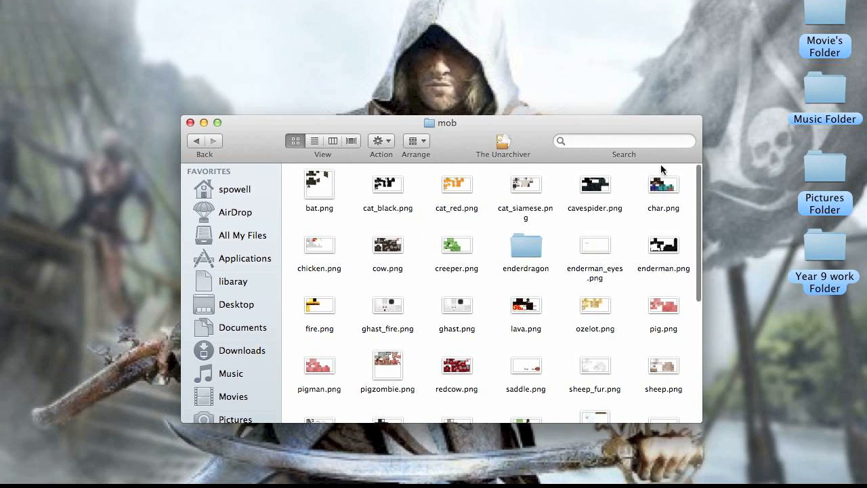
Step: Trash the original char.png in mob and bring in the custom creeper char.png
click(664, 184)
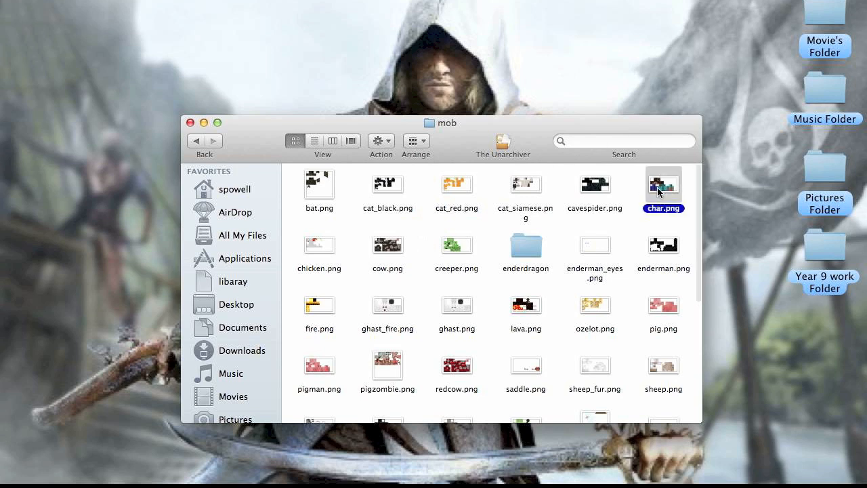
right_click(662, 185)
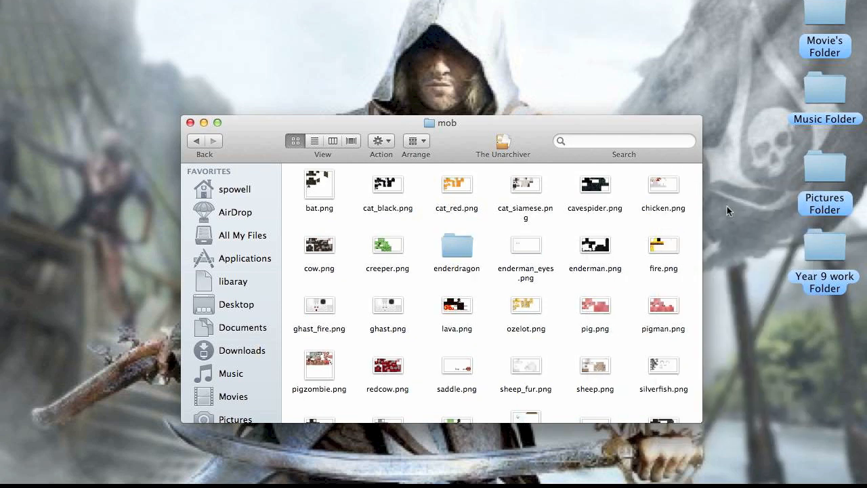
click(824, 164)
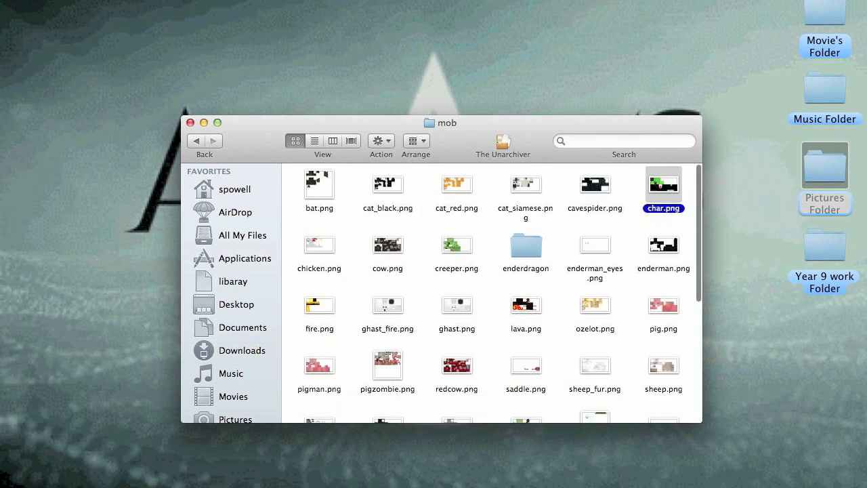
click(508, 239)
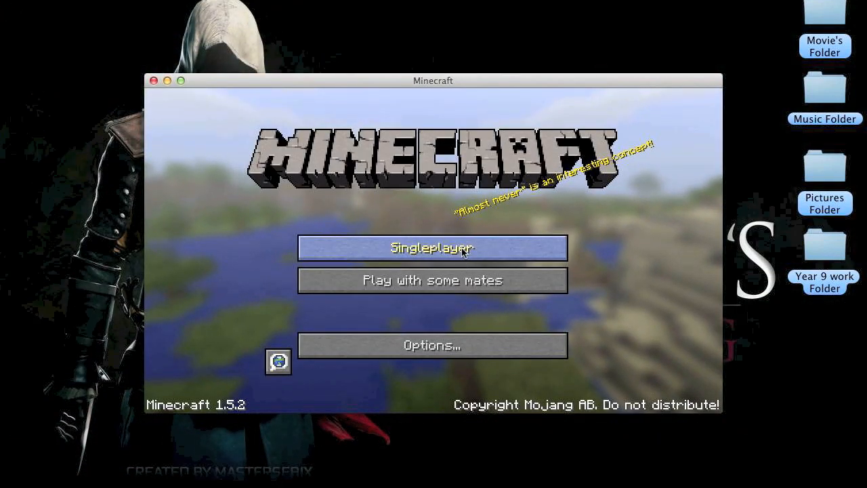
Step: Start a singleplayer game in the Copy of youtube world save
click(433, 248)
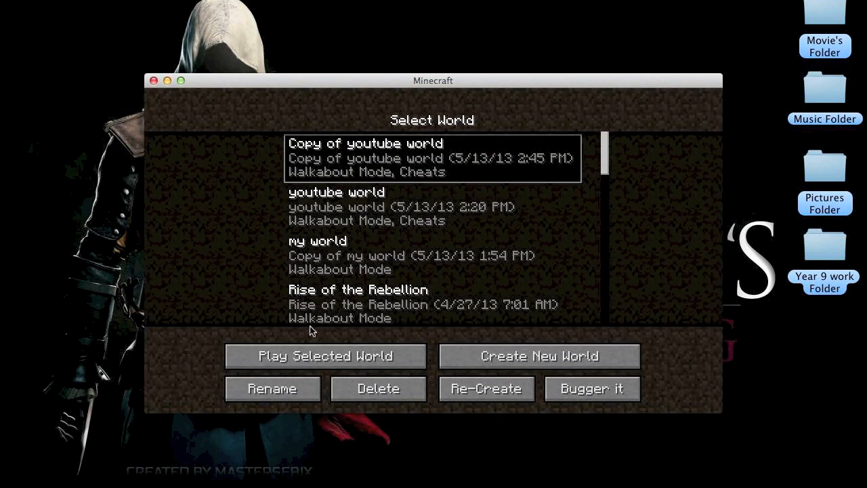
click(324, 355)
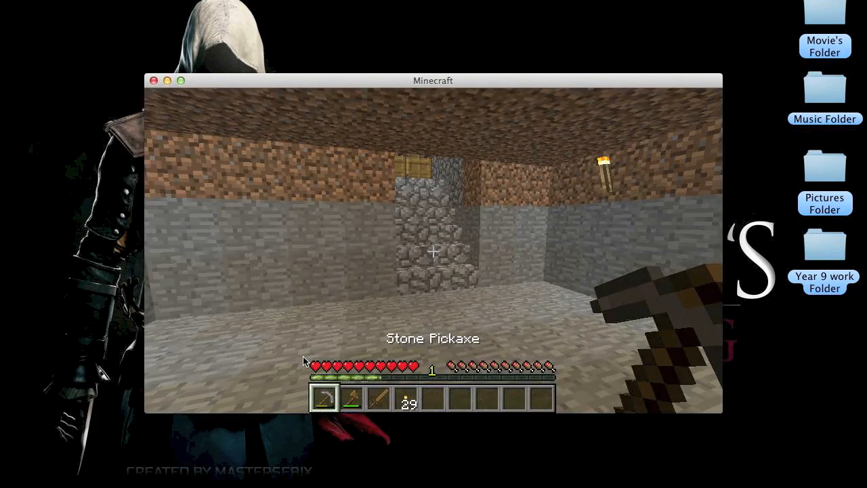
Step: Open the inventory to check the player wears the creeper-in-a-suit skin
key(e)
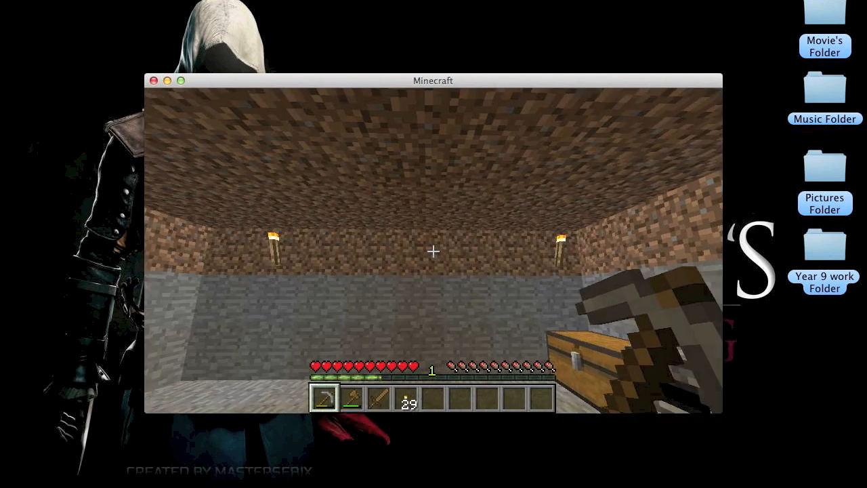
mouse_move(433, 251)
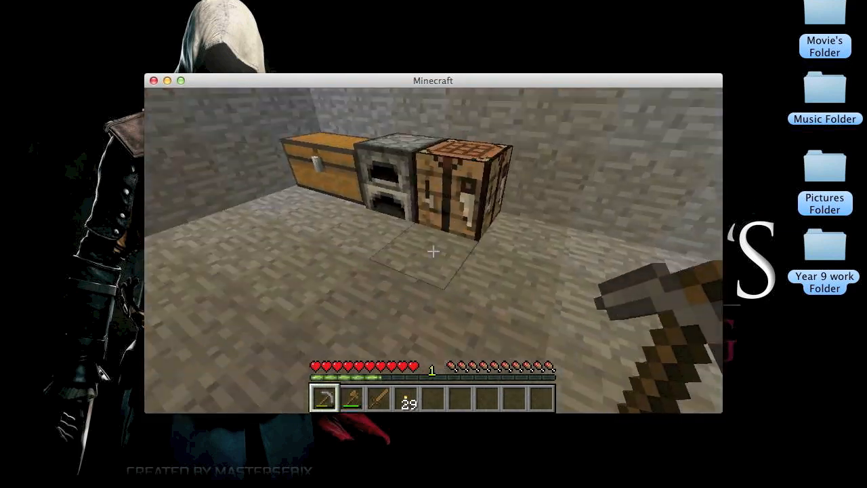
key(e)
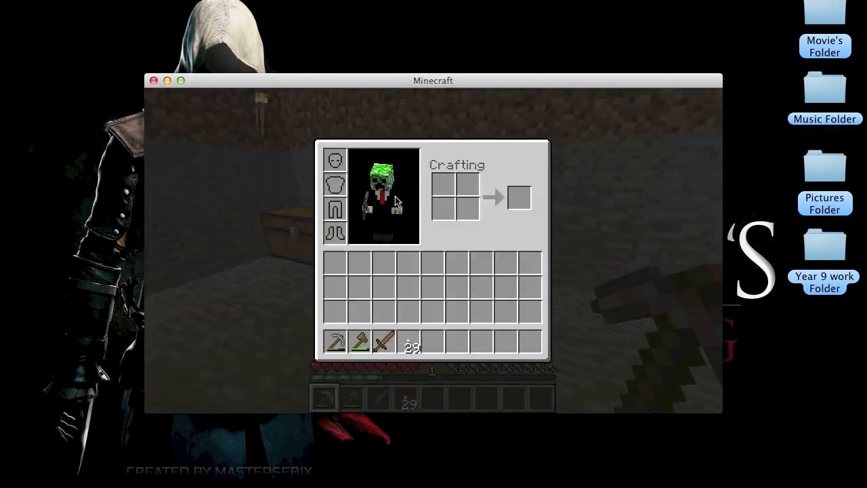